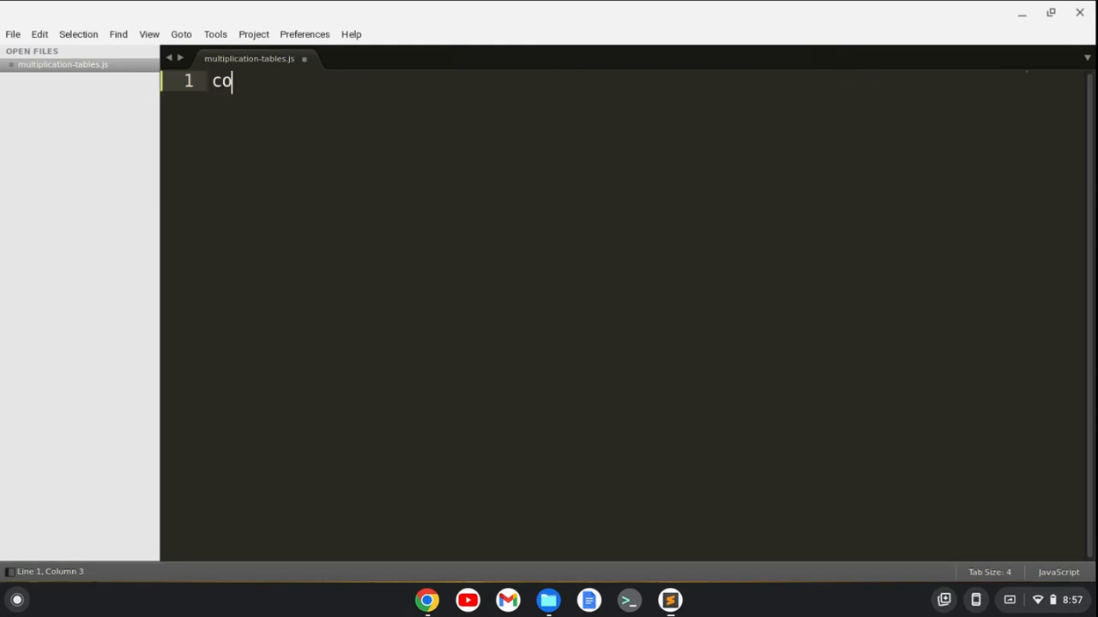
- Declare const array = [] and a for loop with i from 1 while i < 11, i++
text(nst a)
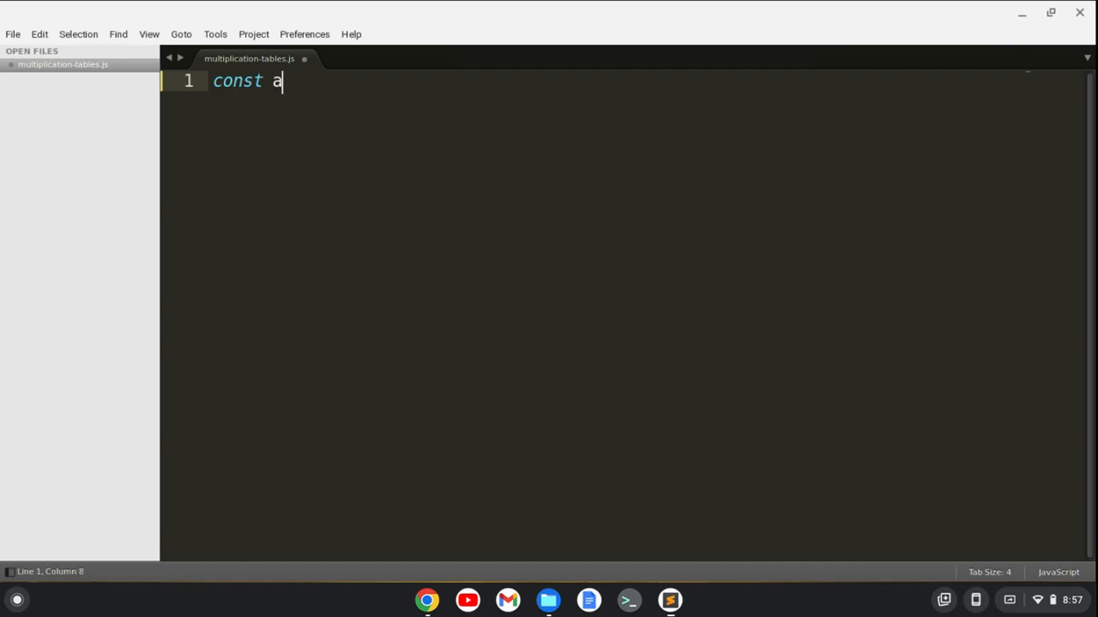
text(rray =)
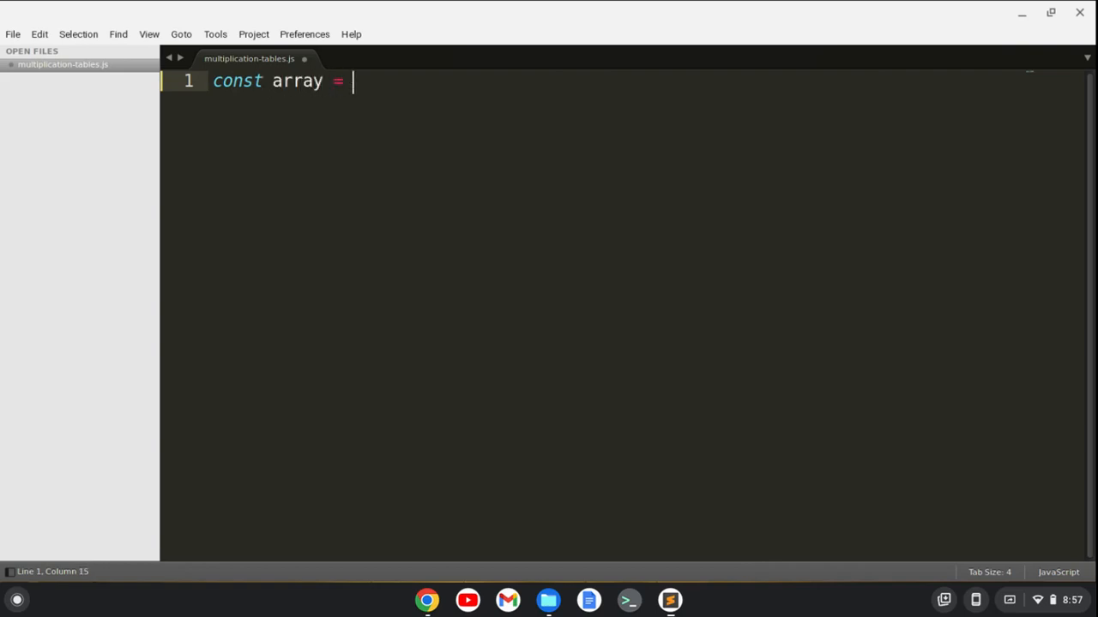
text([];)
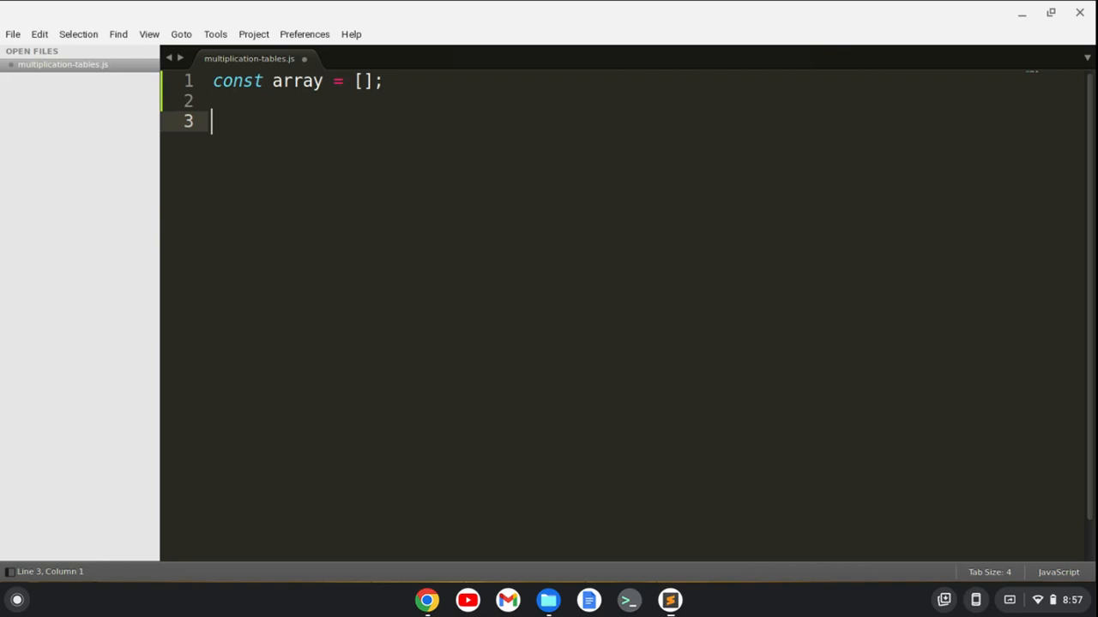
text(for()
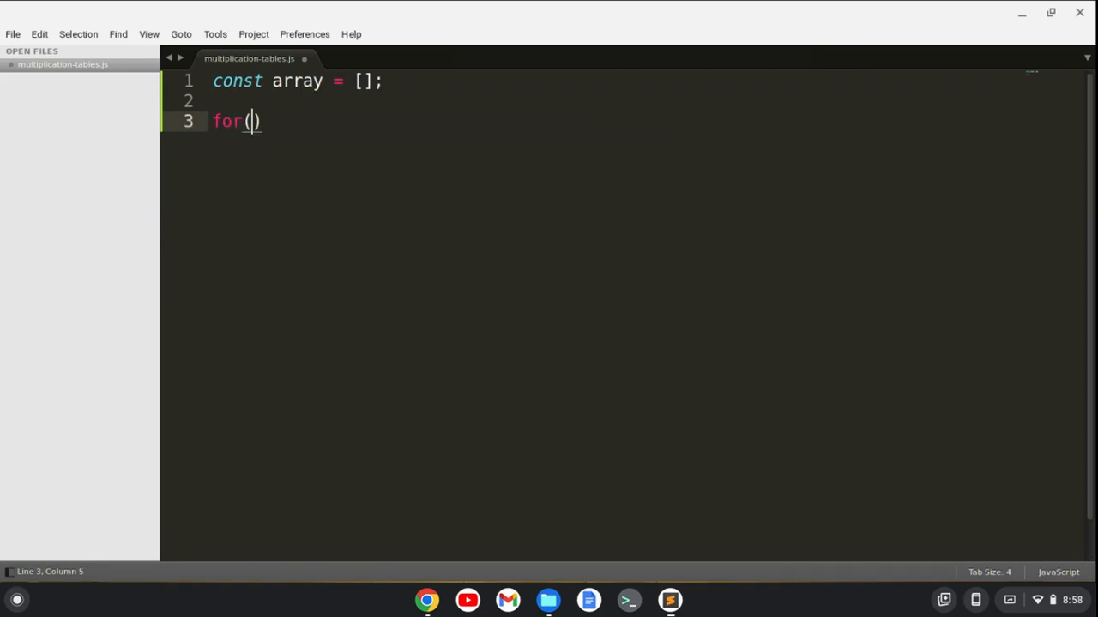
text(let i =)
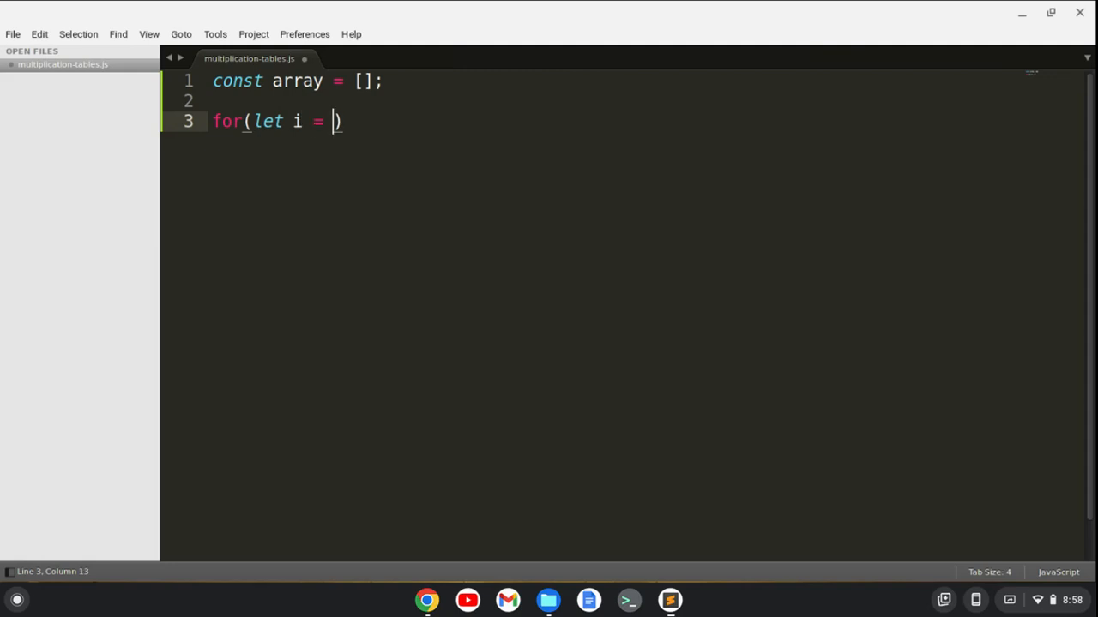
text(1; i <)
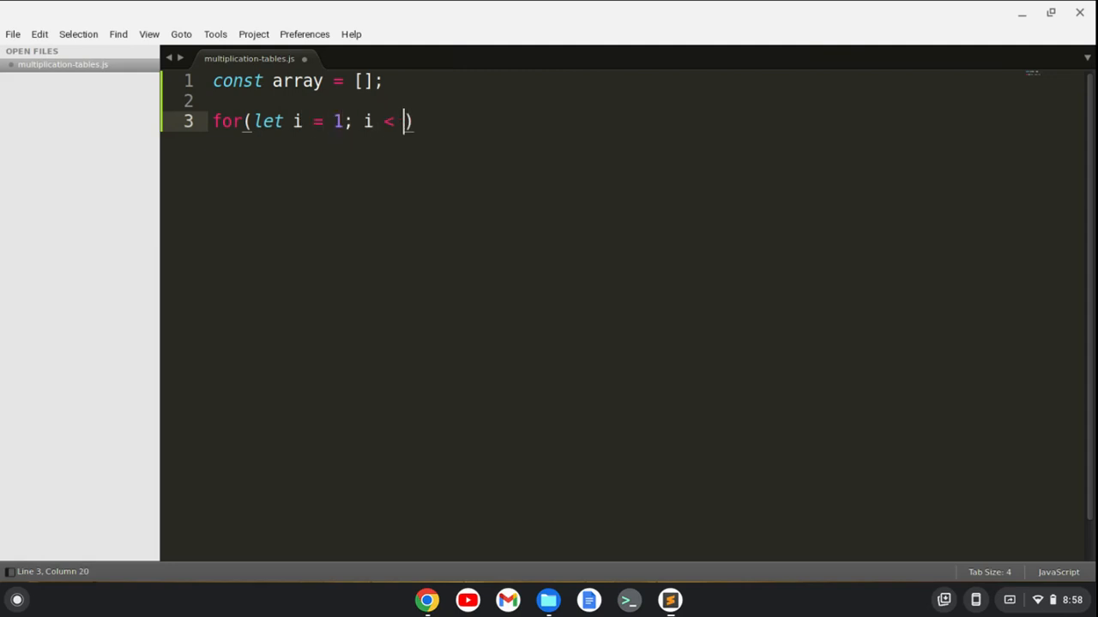
text(11;)
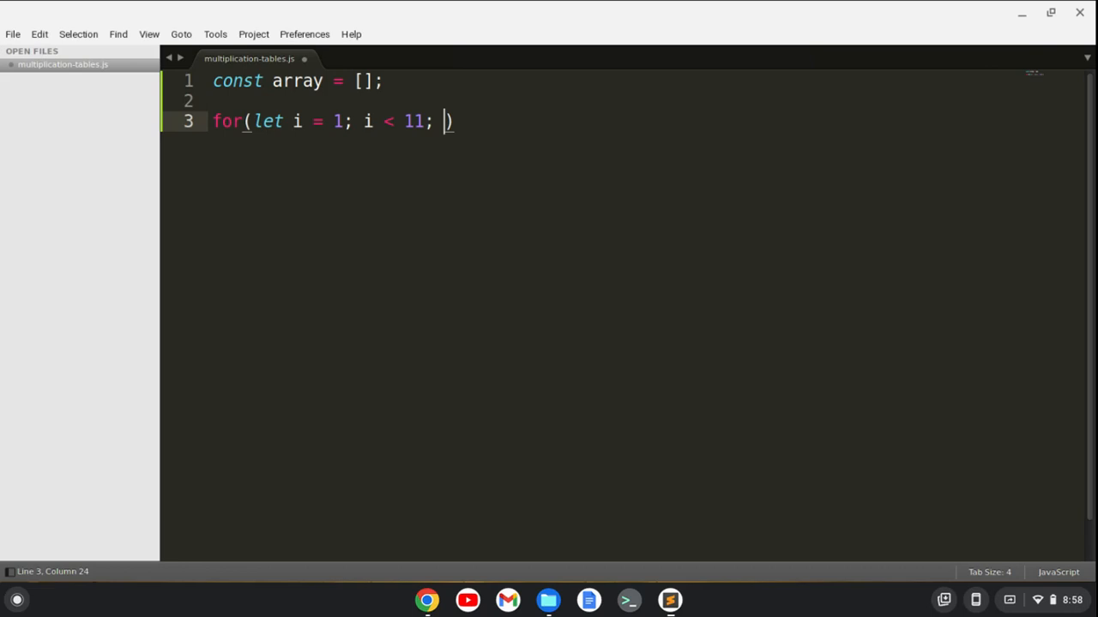
text(i++)
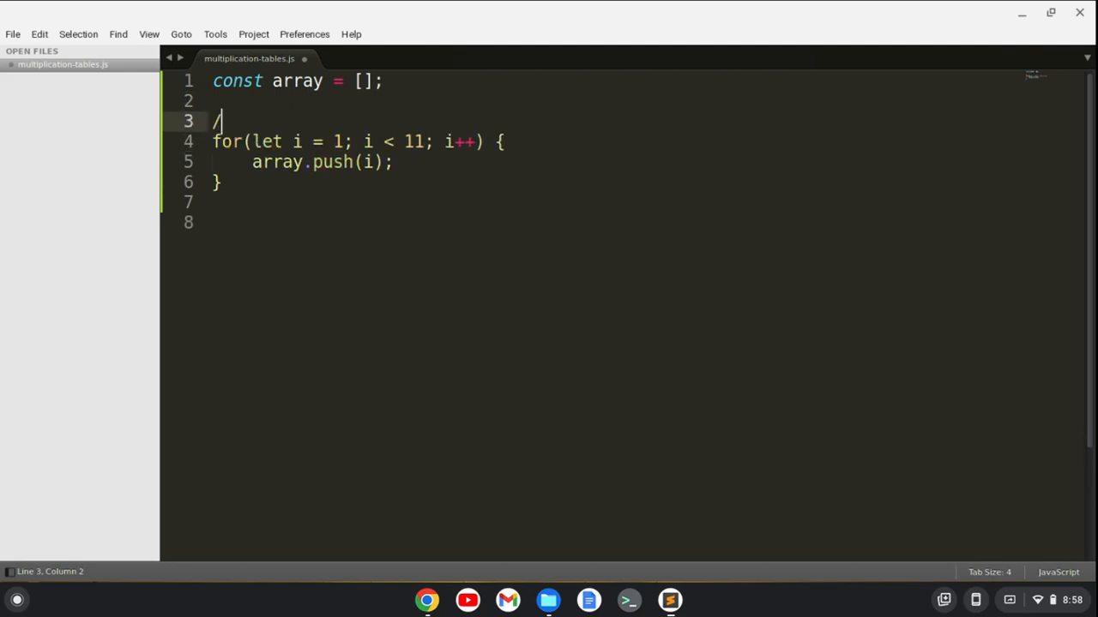
- Add a comment noting the loop populates the array with numbers 1 through 10
text(/ populat)
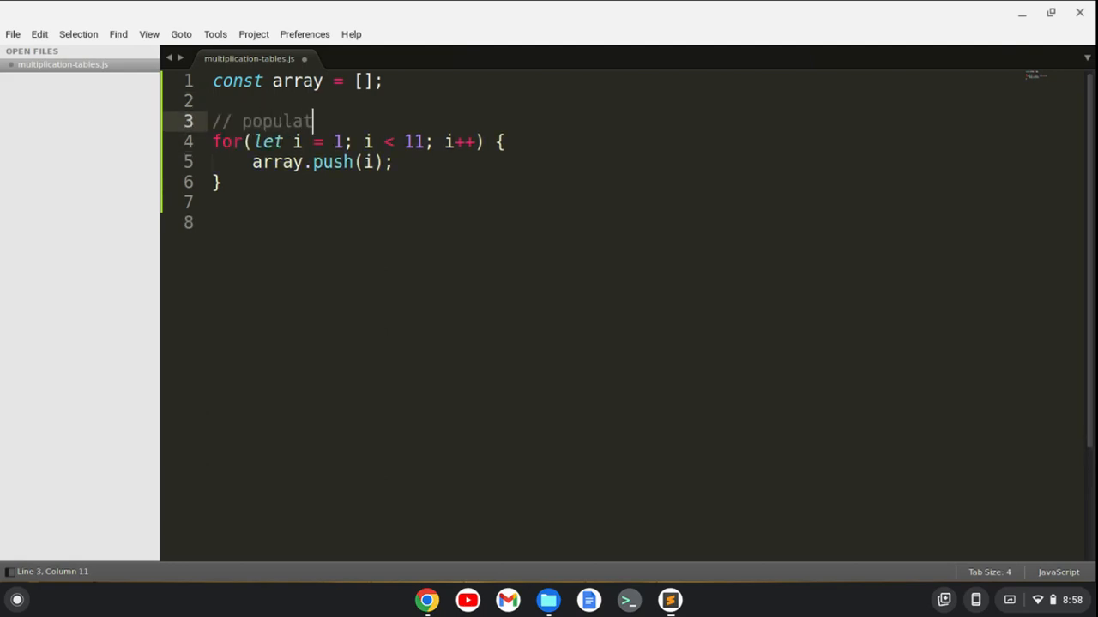
text(es the array wit)
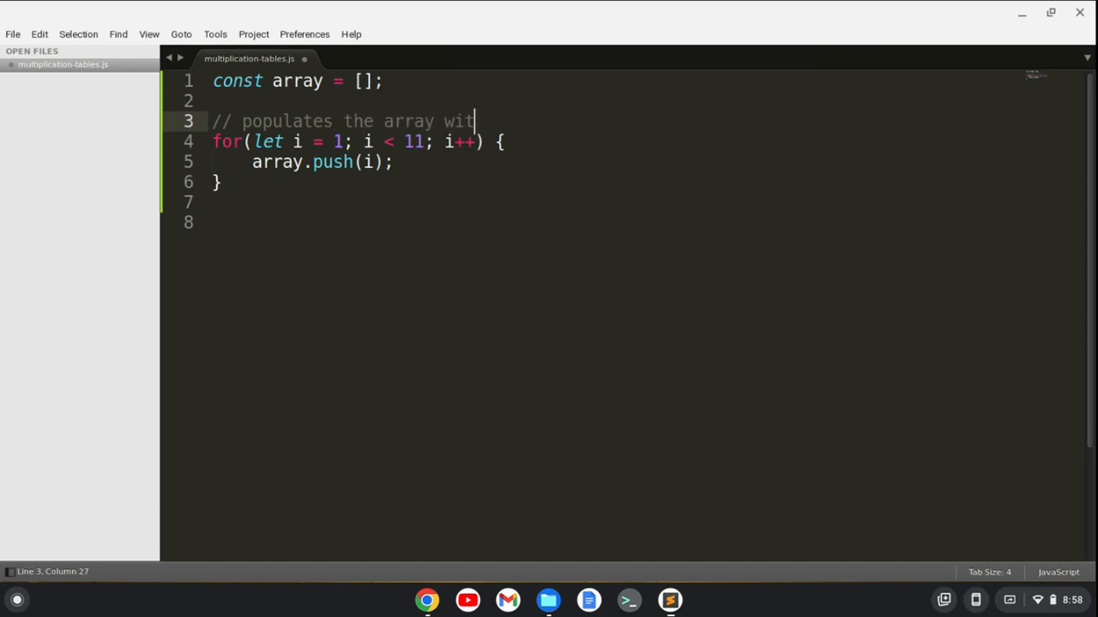
text(h numbers)
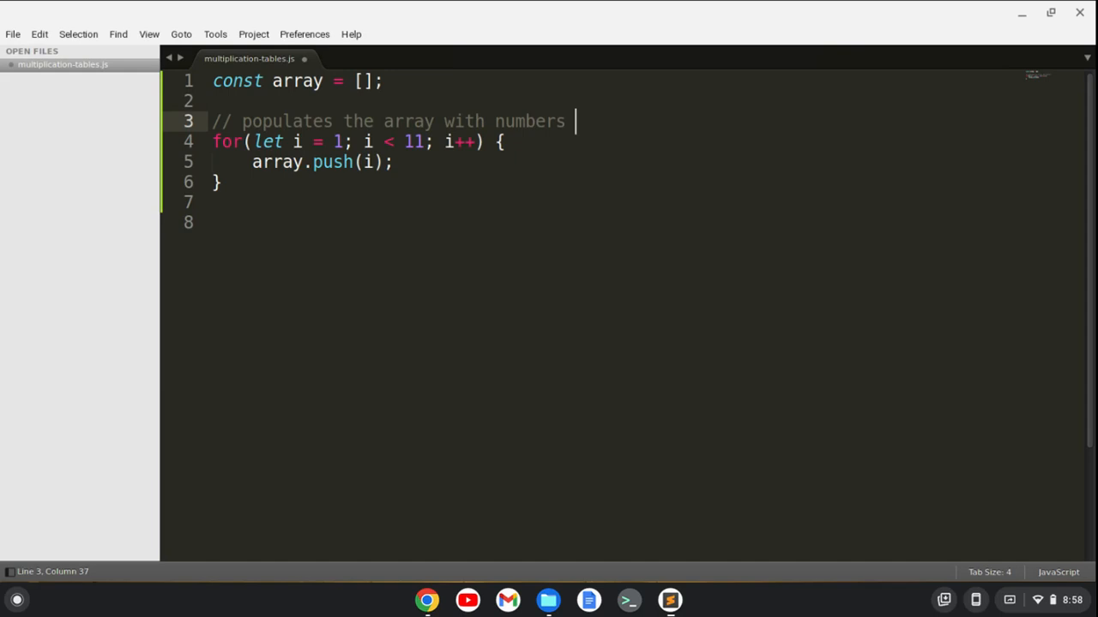
text(1 through 10)
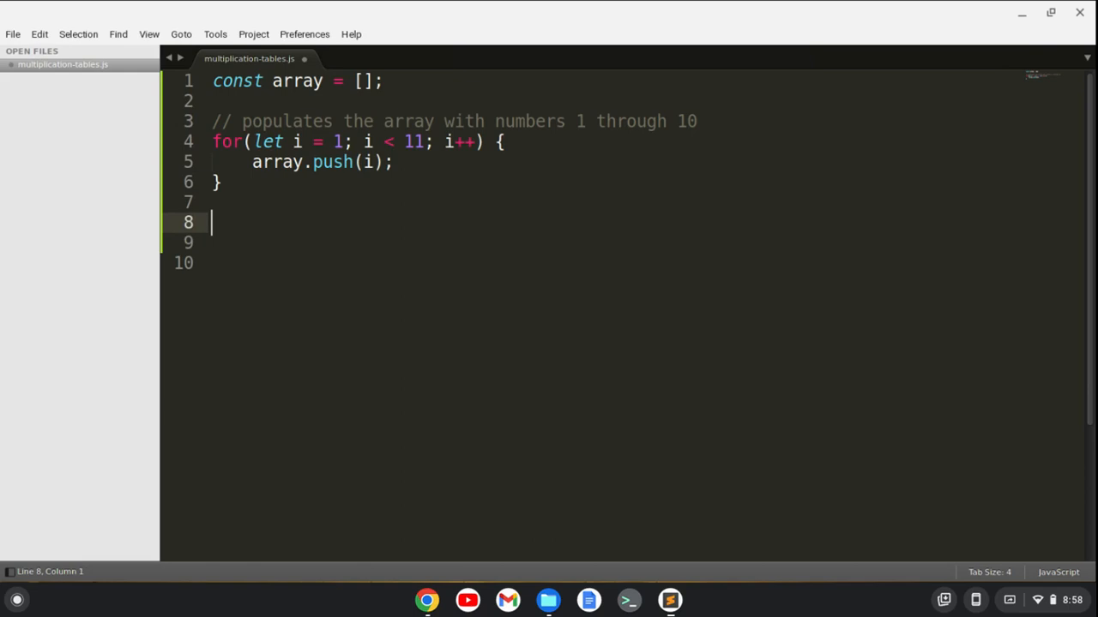
- Start a const multiplication declaration, then erase it
text(cons)
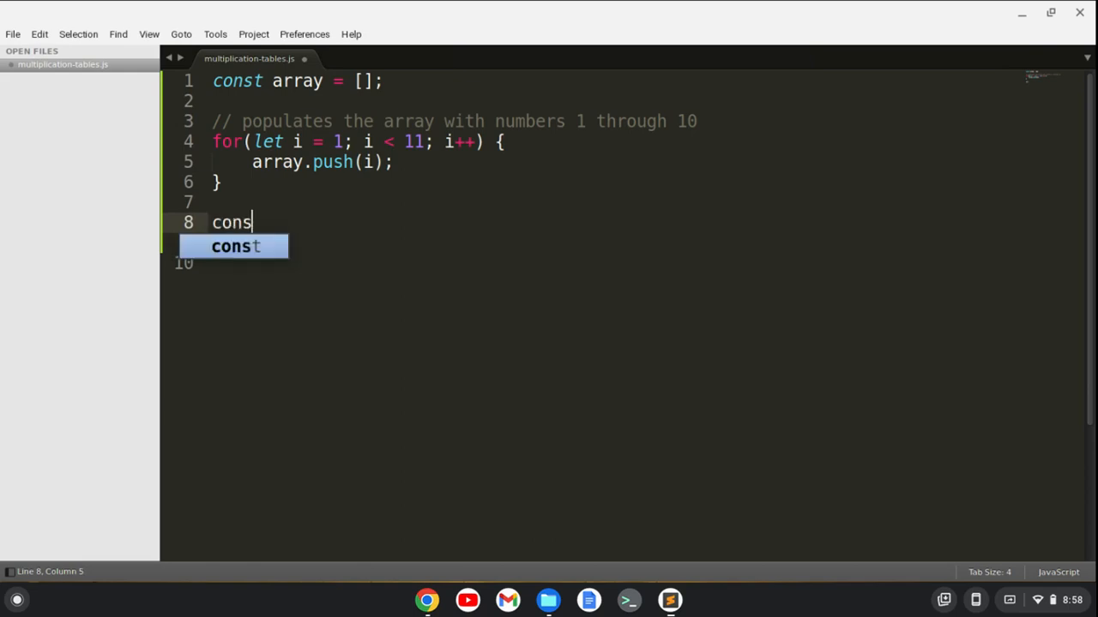
text(t multipli)
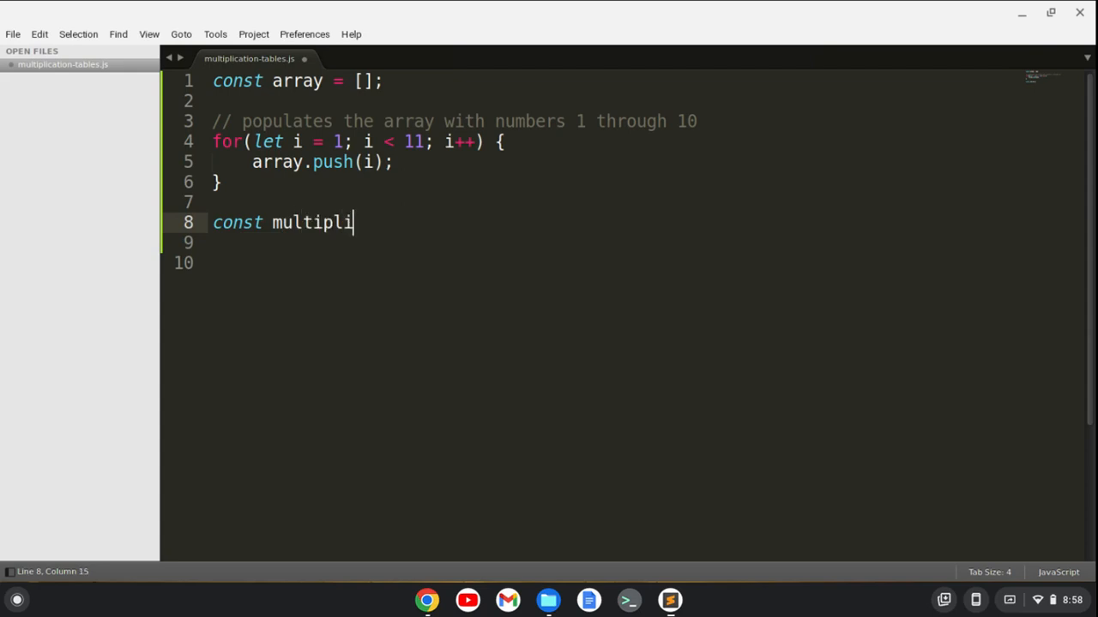
text(cation)
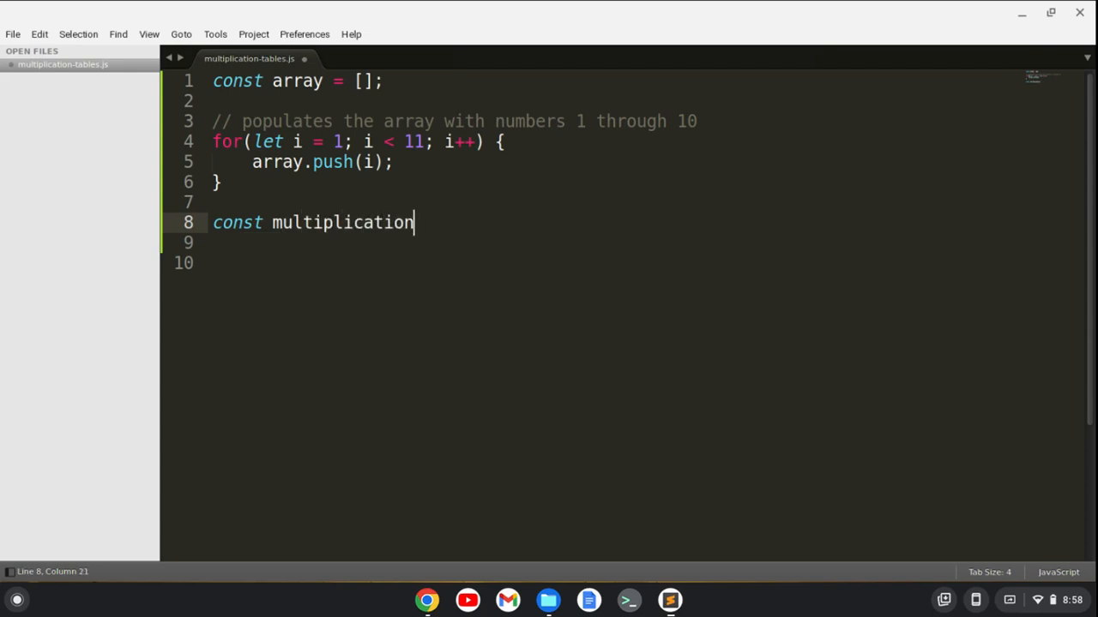
key(Backspace)
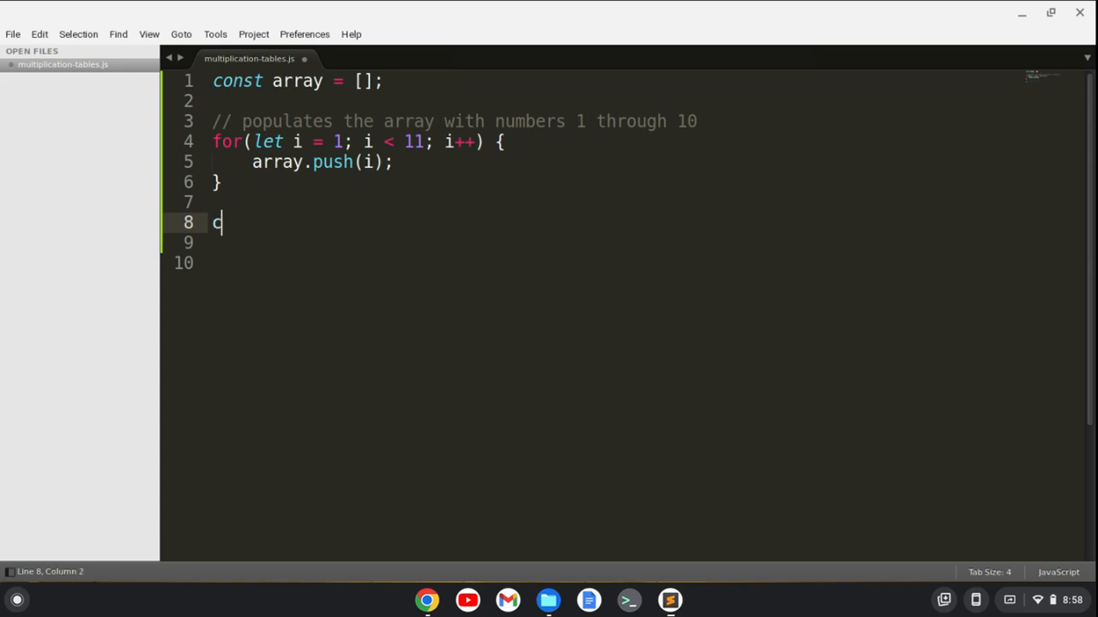
- Write an empty second loop for (let j = 1; j < 11; j++)
text(for (let)
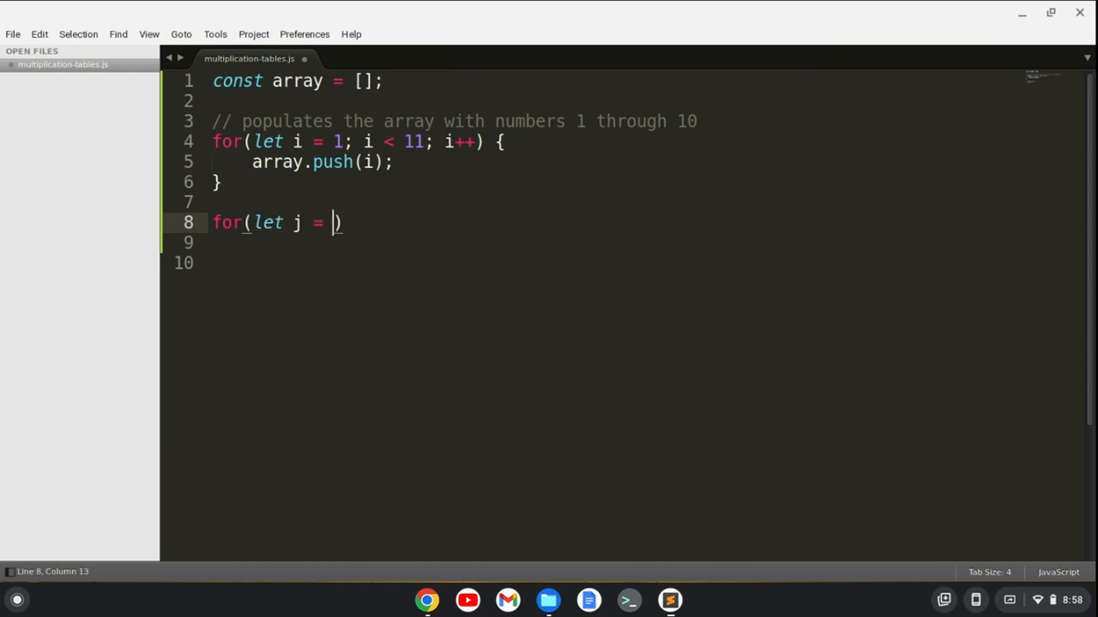
text(1; j)
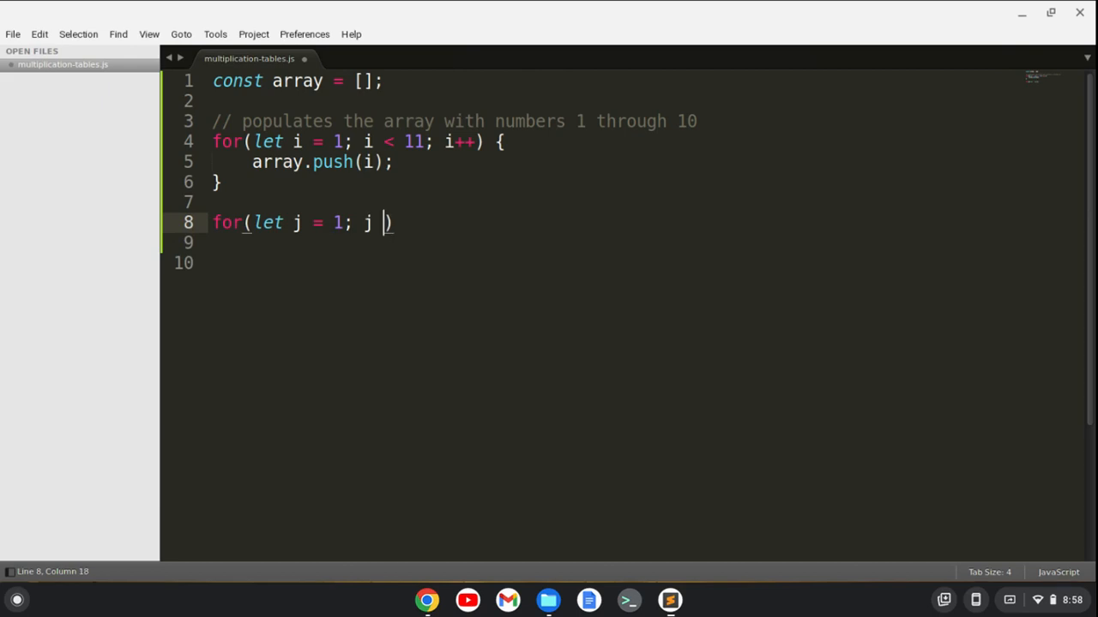
text(< 11;)
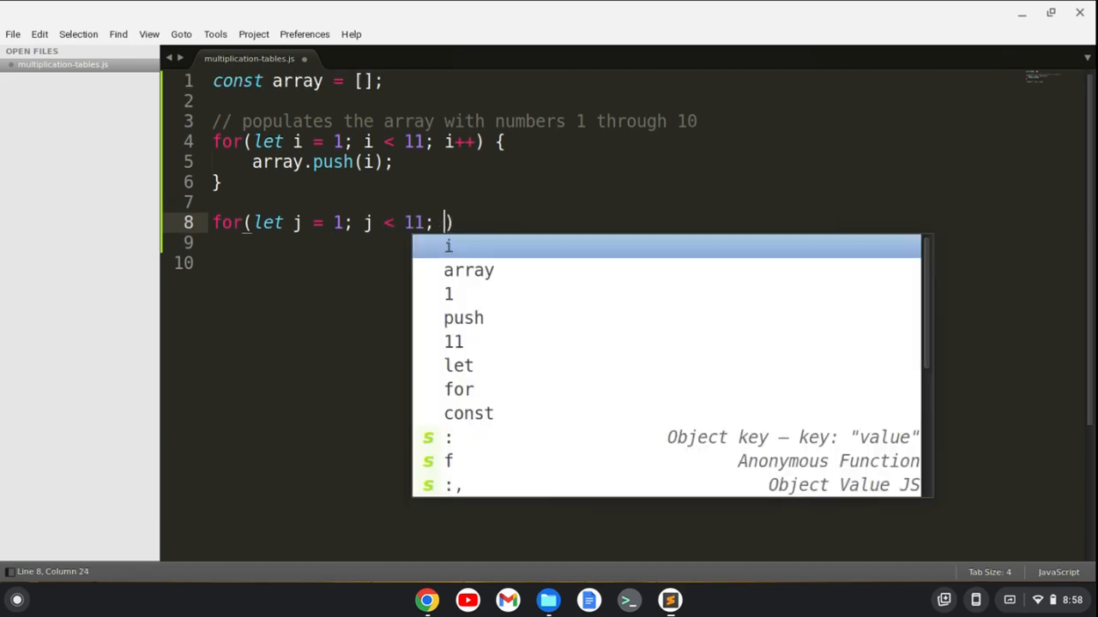
text(j)
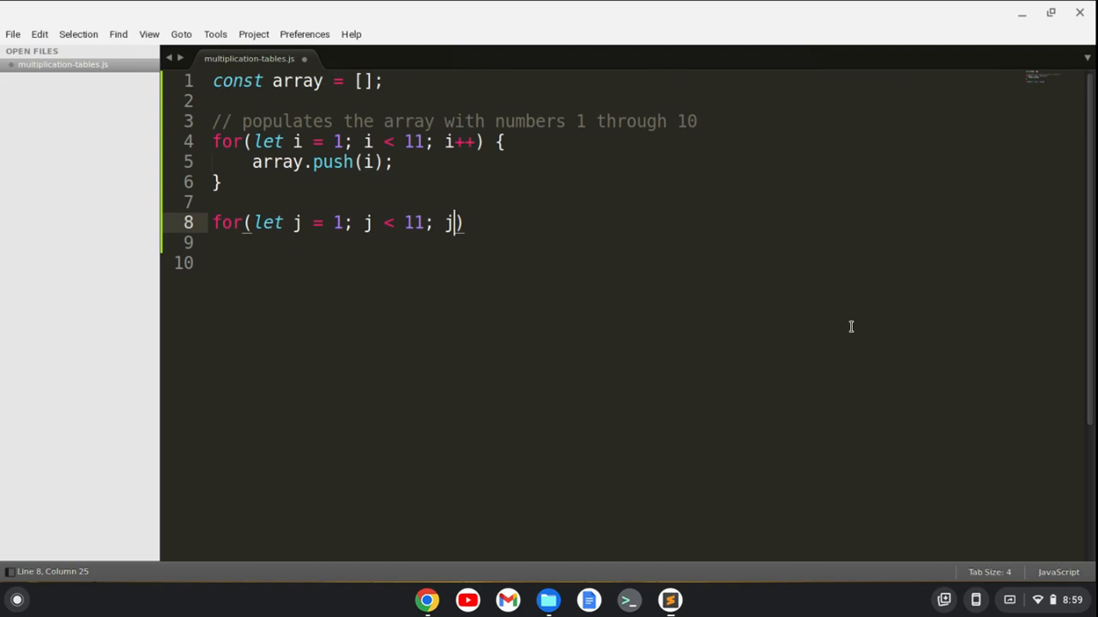
text(++))
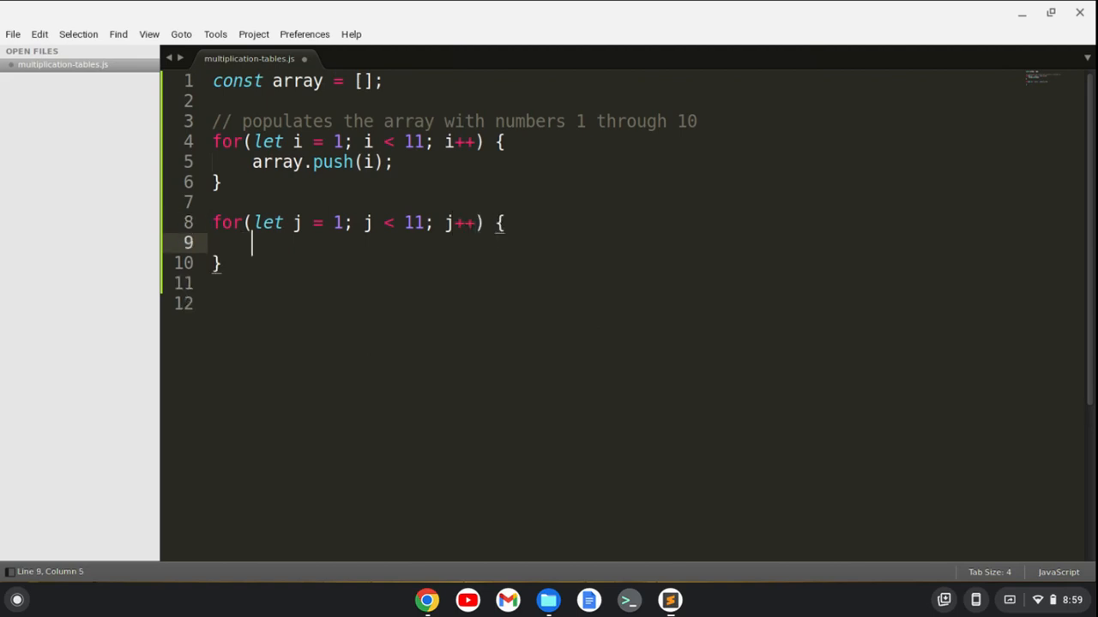
- Define const multiplicationTables = array.map((num) => { return num * j; })
text(const)
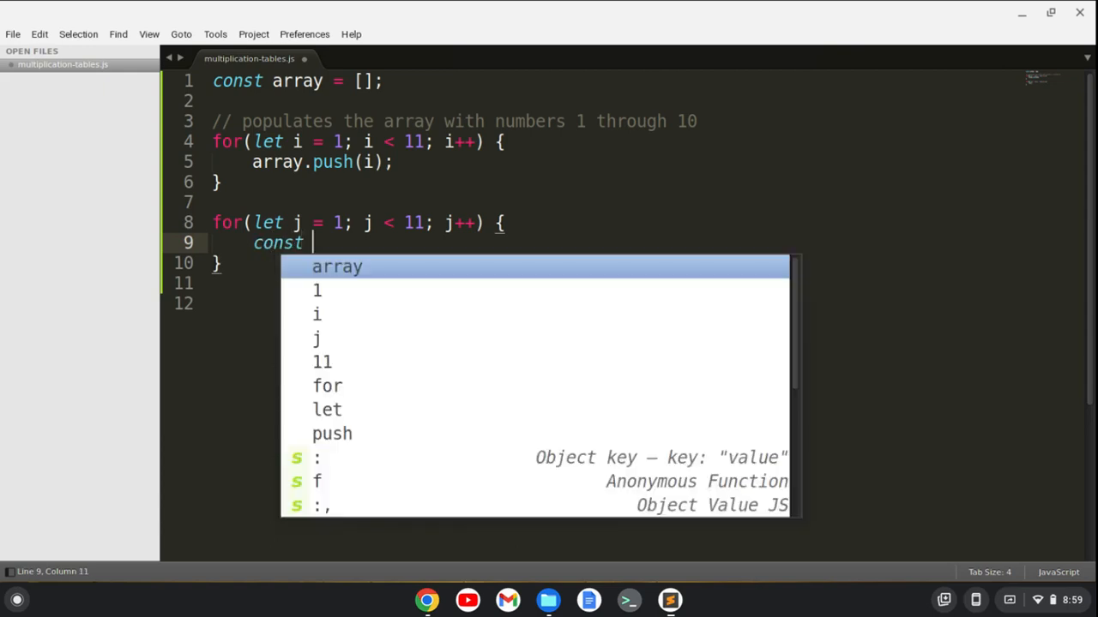
text(multiplic)
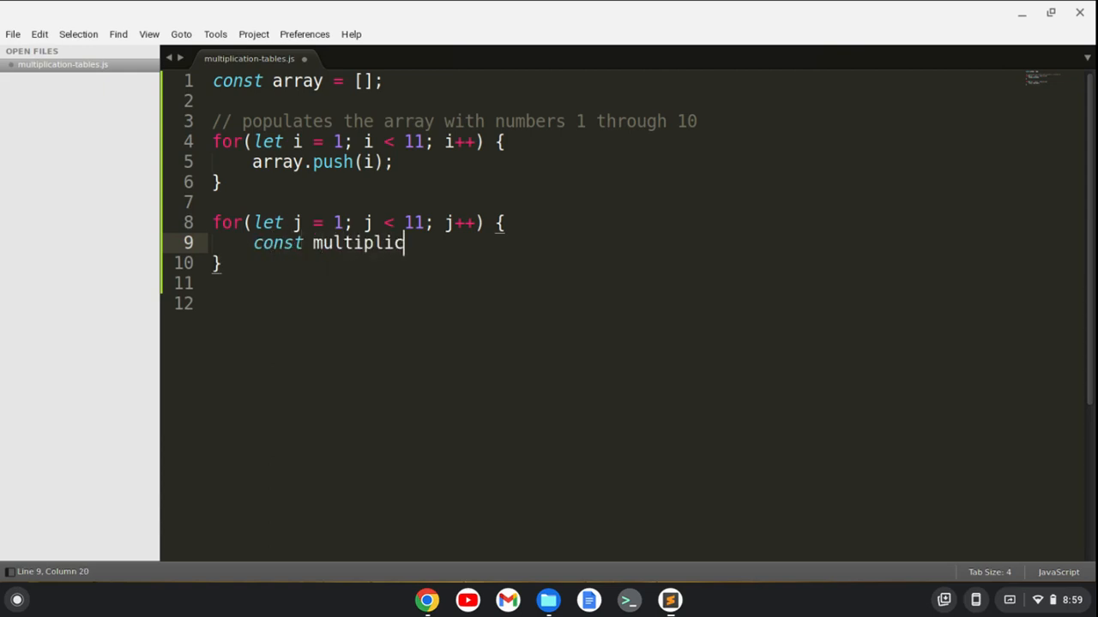
text(ationTable)
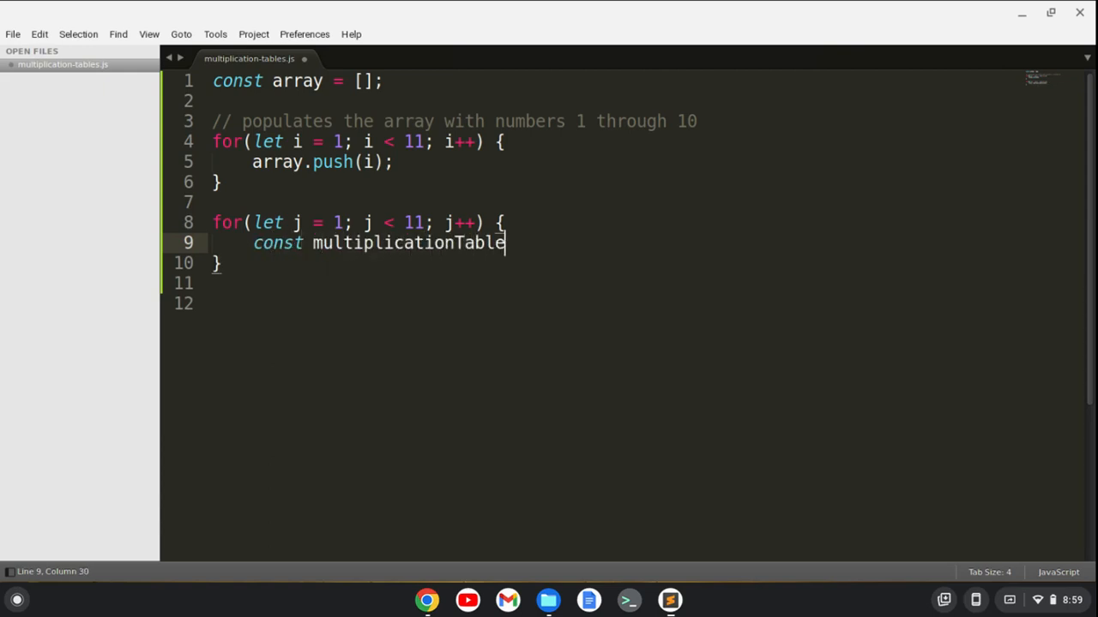
text(s =)
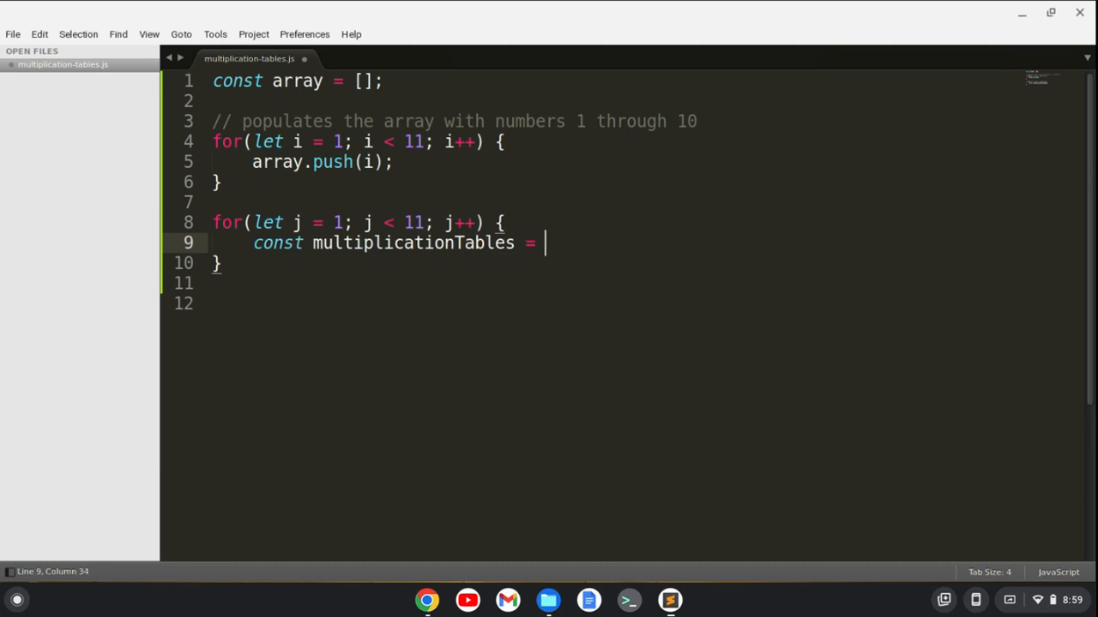
text(array.)
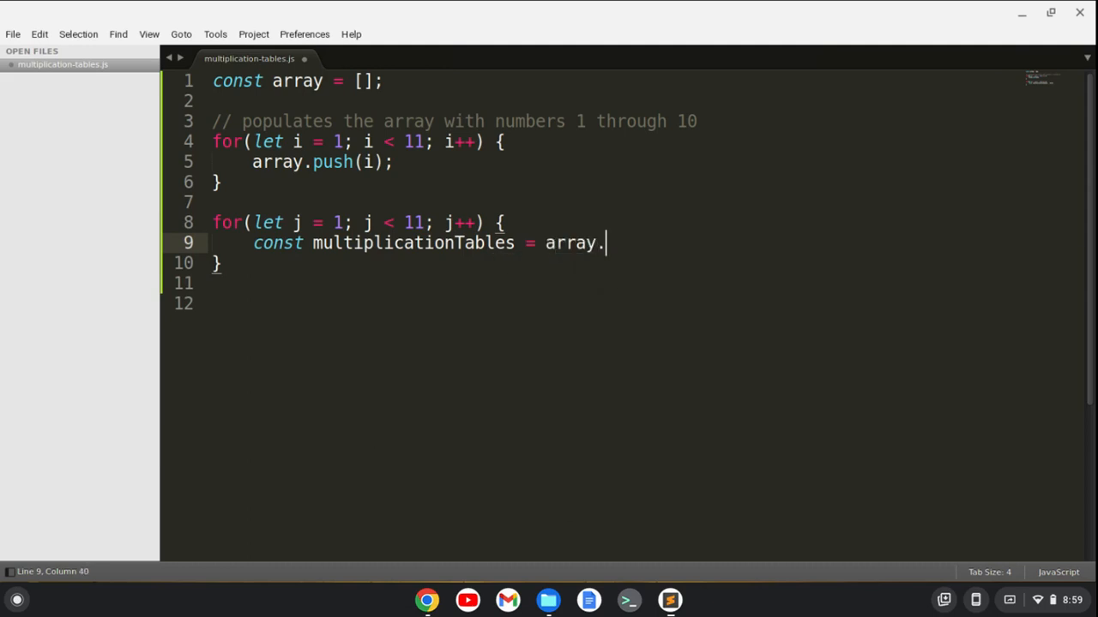
text(map()
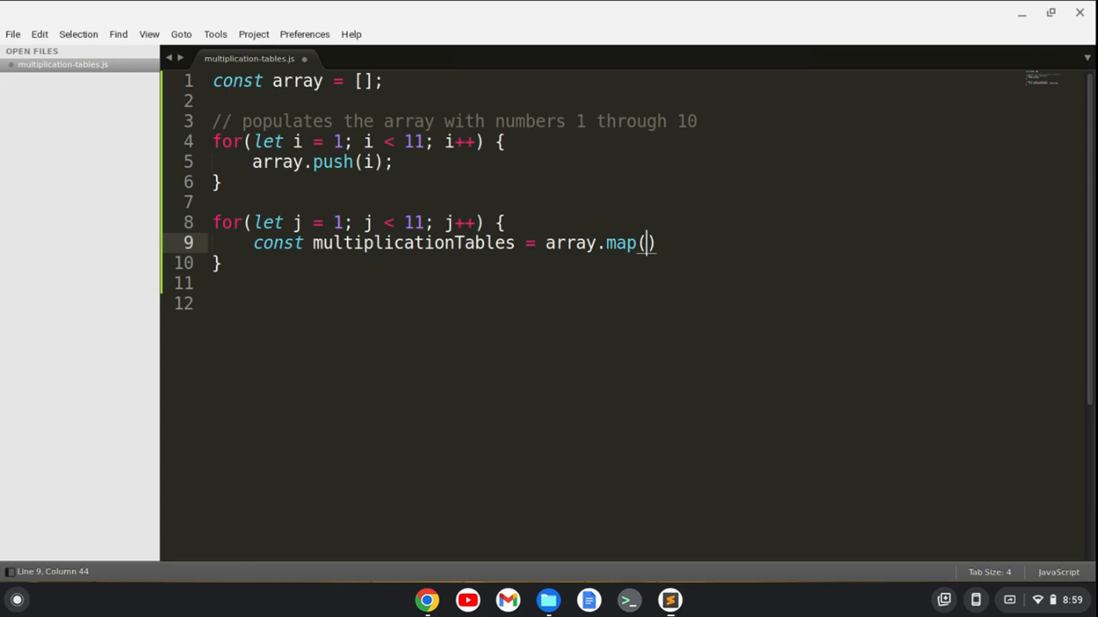
text((num)
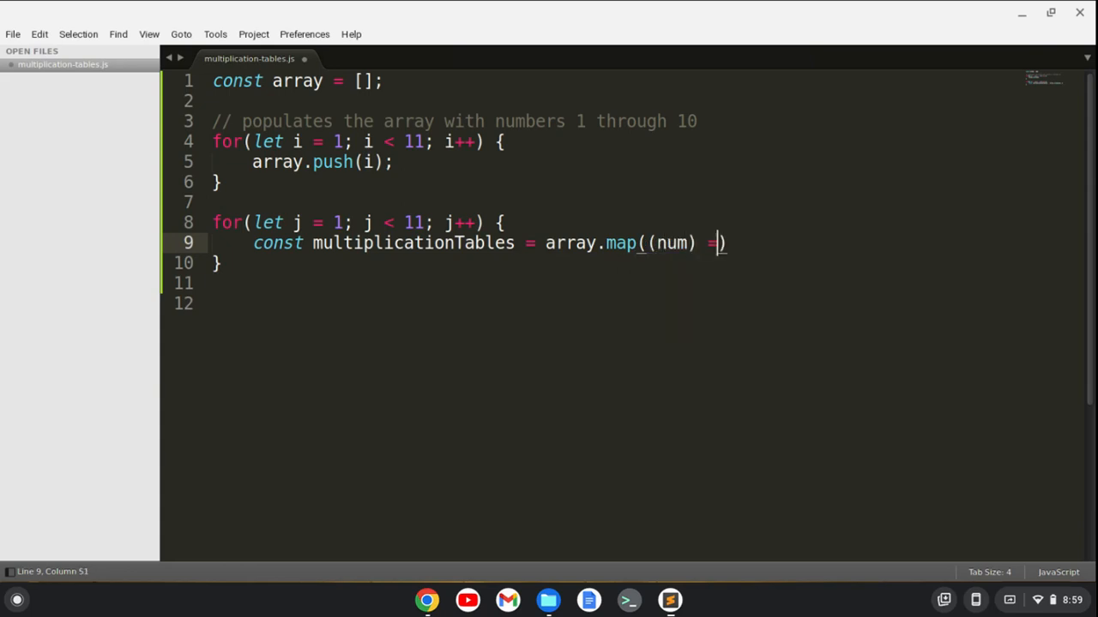
text(> {)
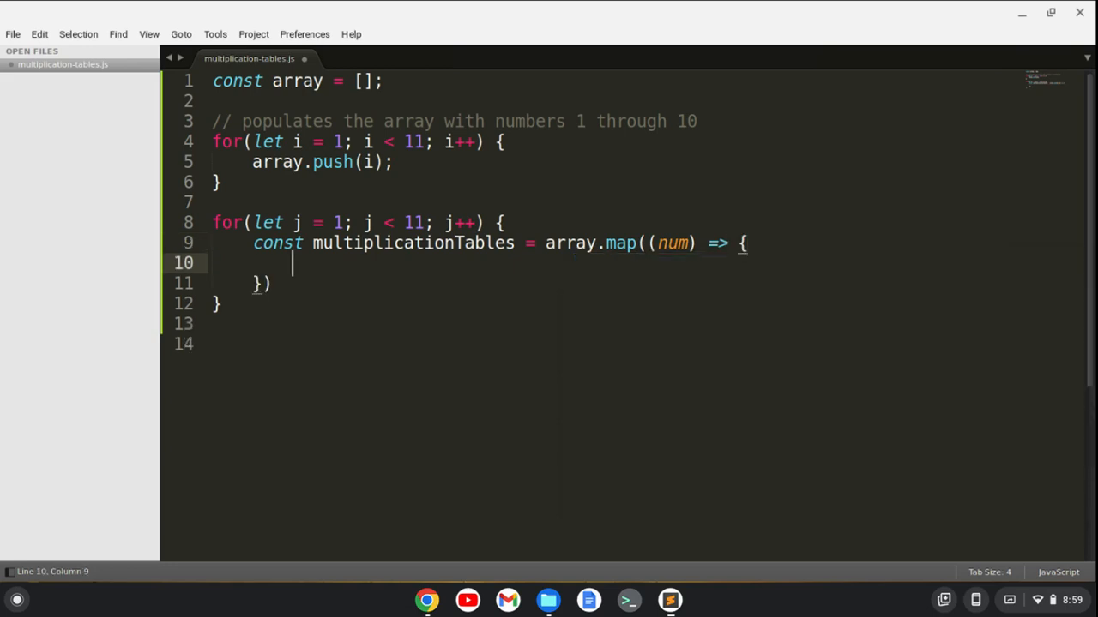
text(return num * j;)
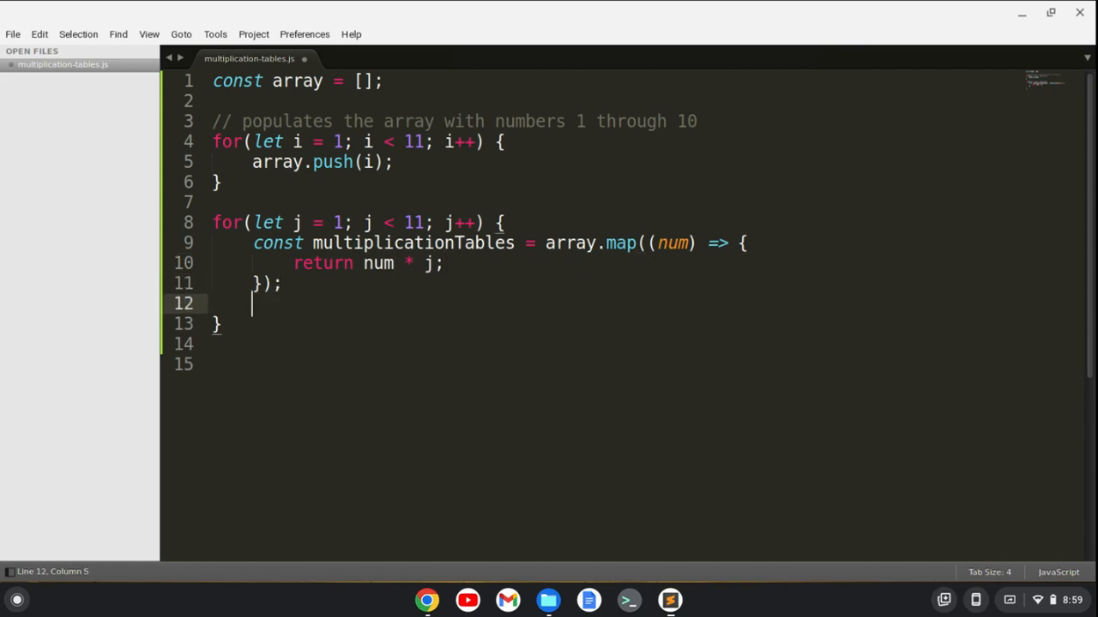
- Log multiplicationTables with console.log inside the j loop
text(cons)
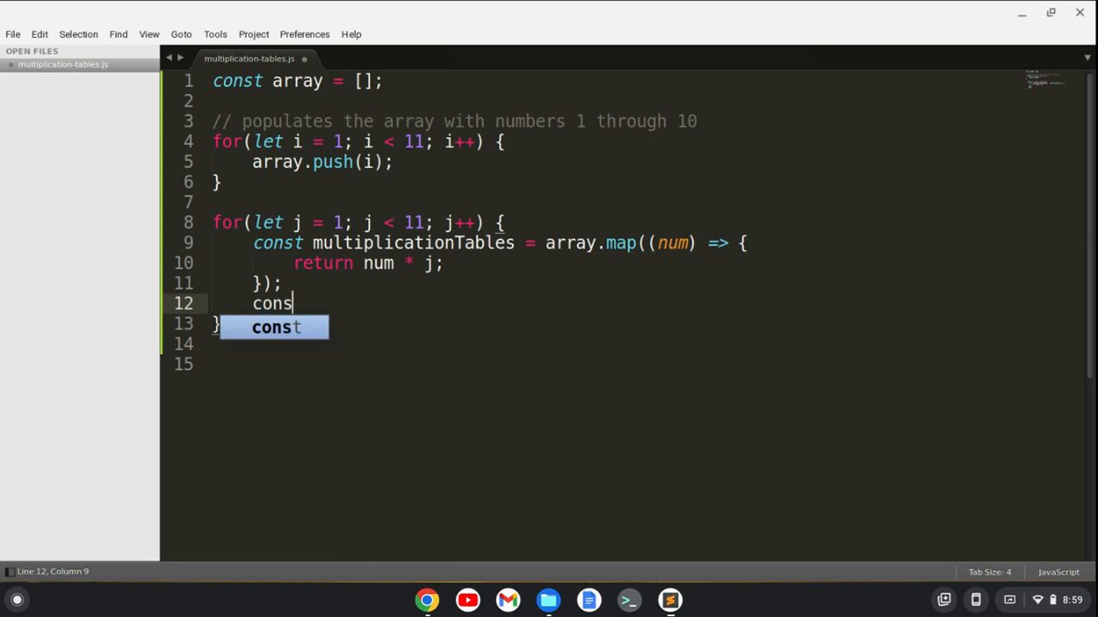
text(console.log()
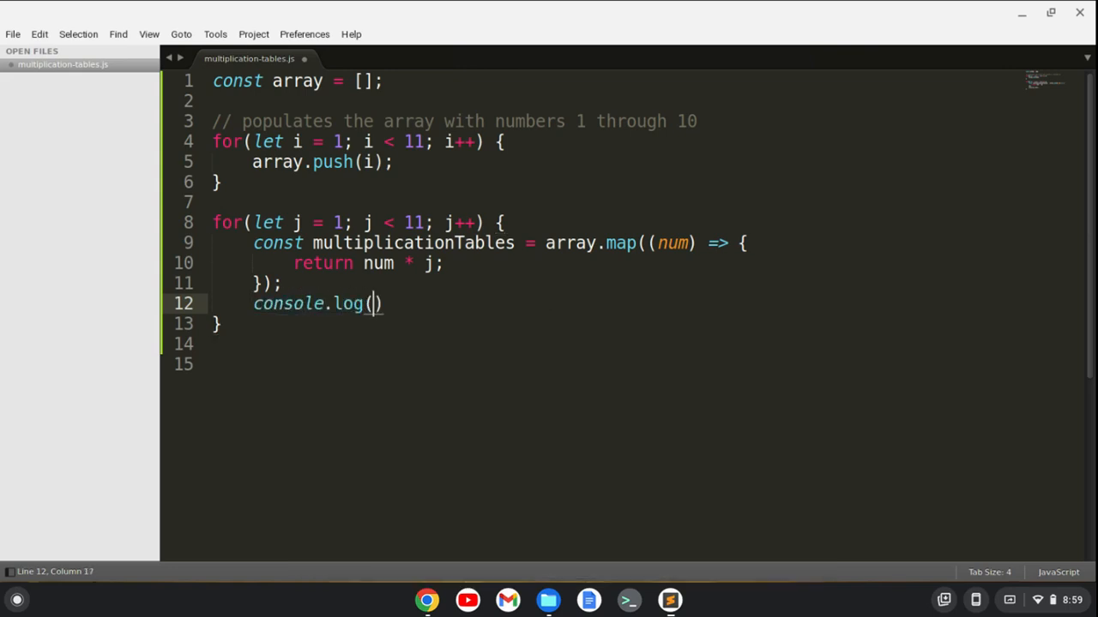
text(multiplicationTables)
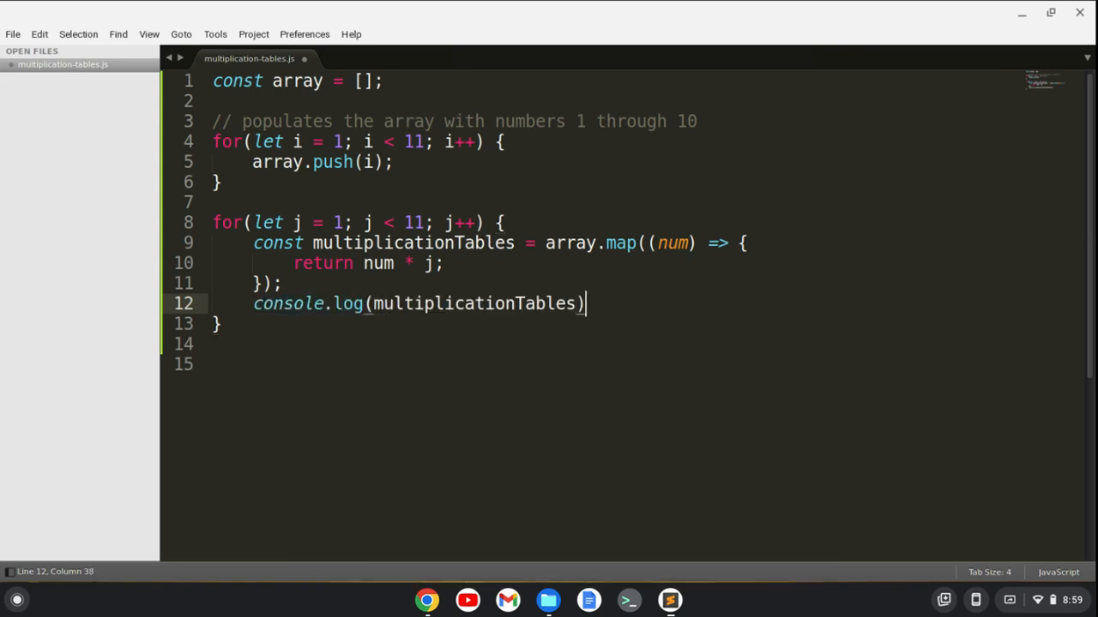
text(;)
click(612, 324)
text(;)
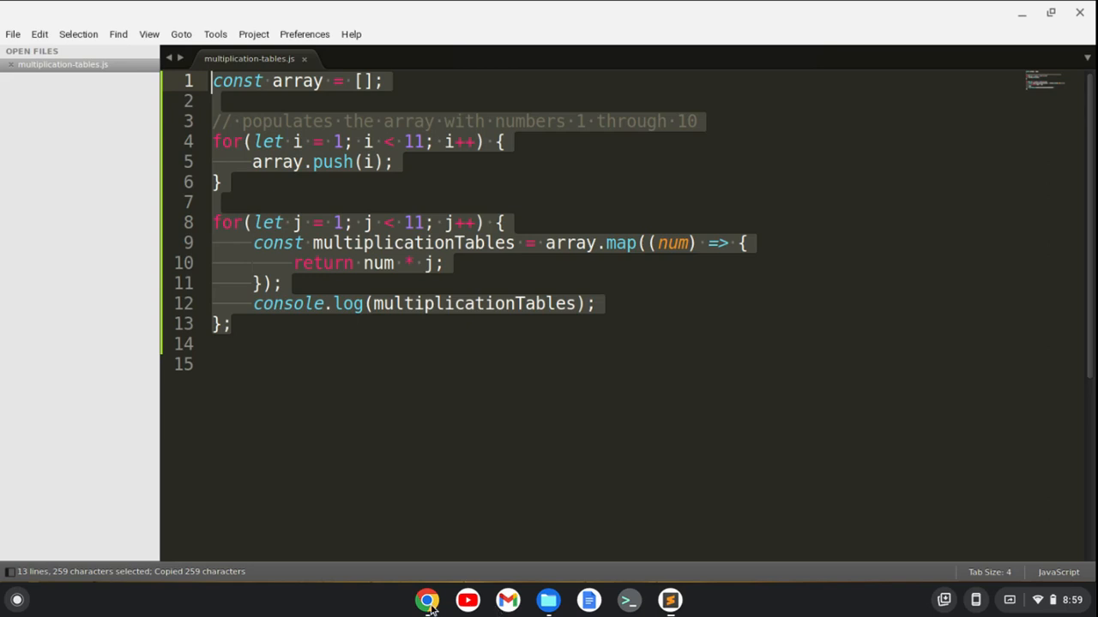
- Run the script in Chrome's console, review the ten logged rows and expand the first array
click(425, 600)
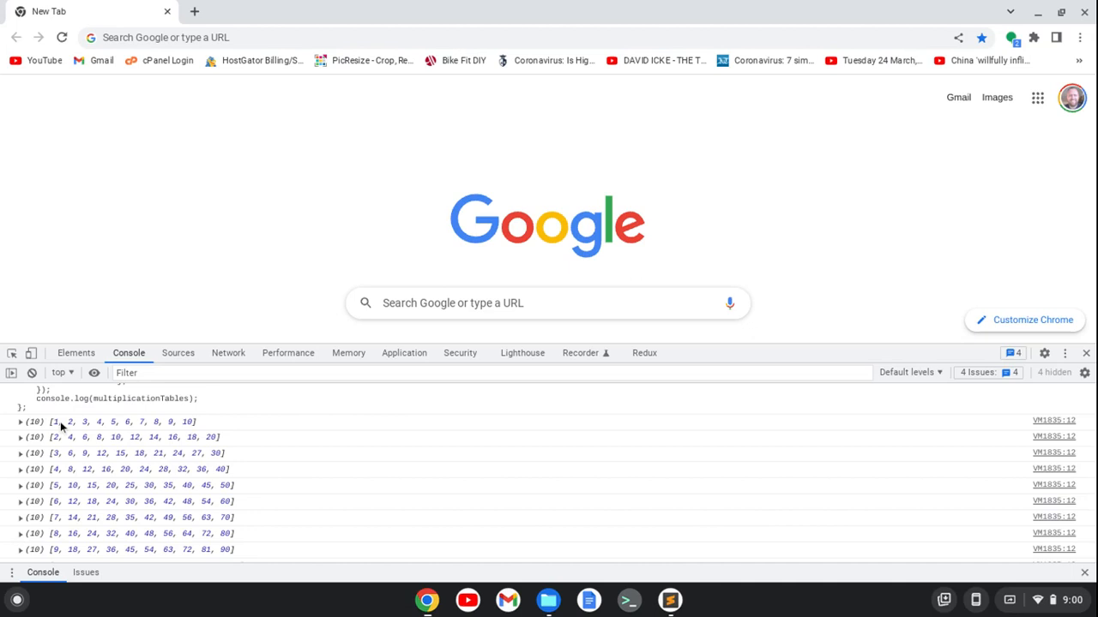
mouse_move(172, 435)
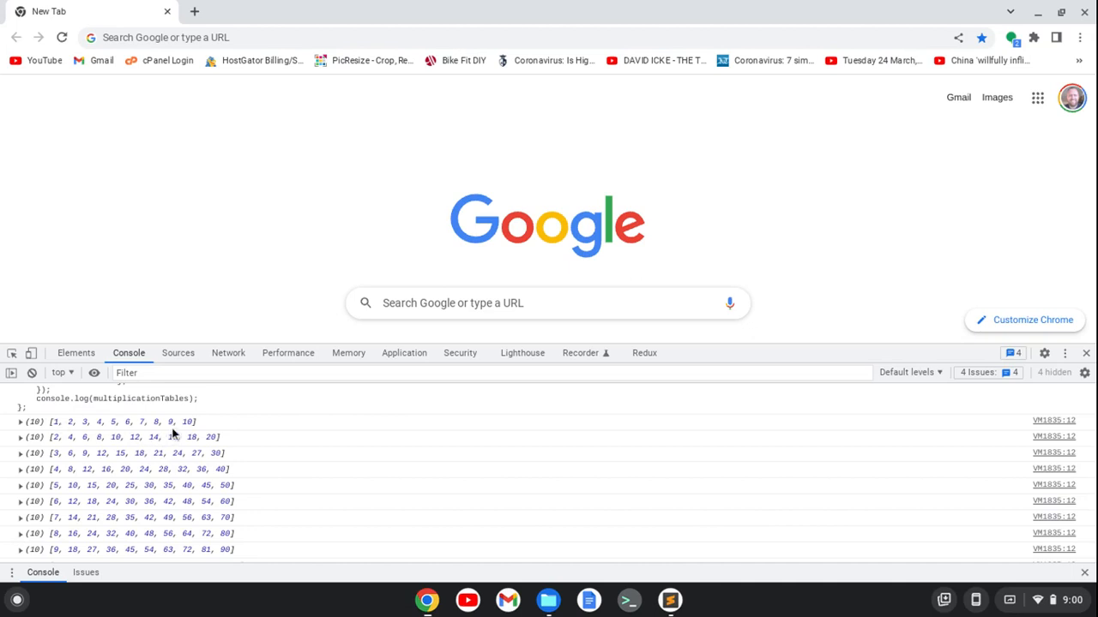
mouse_move(221, 449)
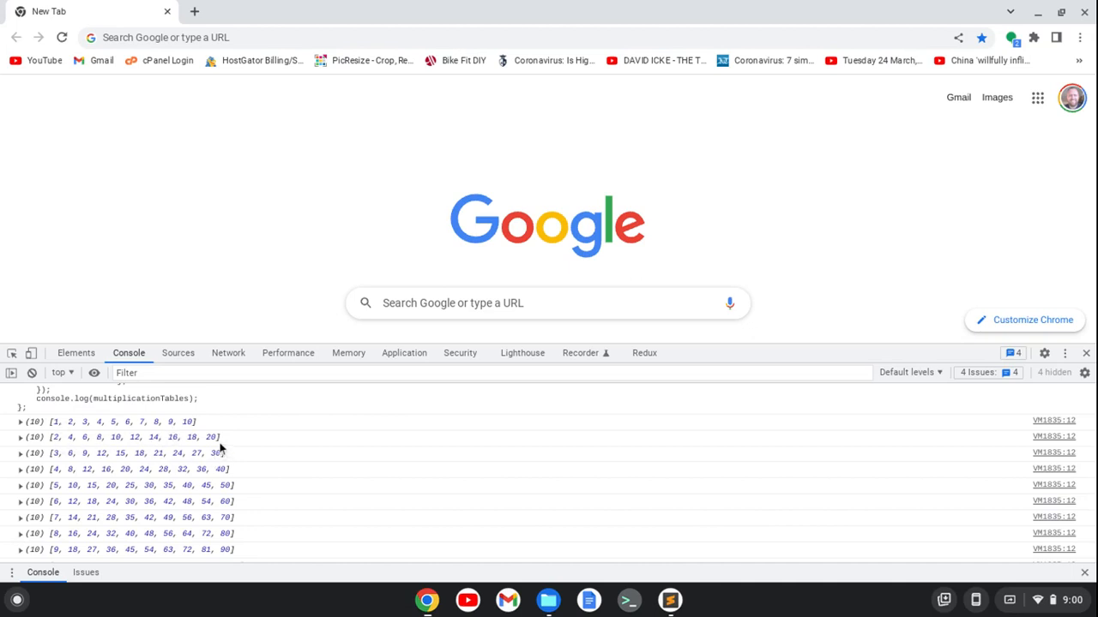
scroll(down, 3)
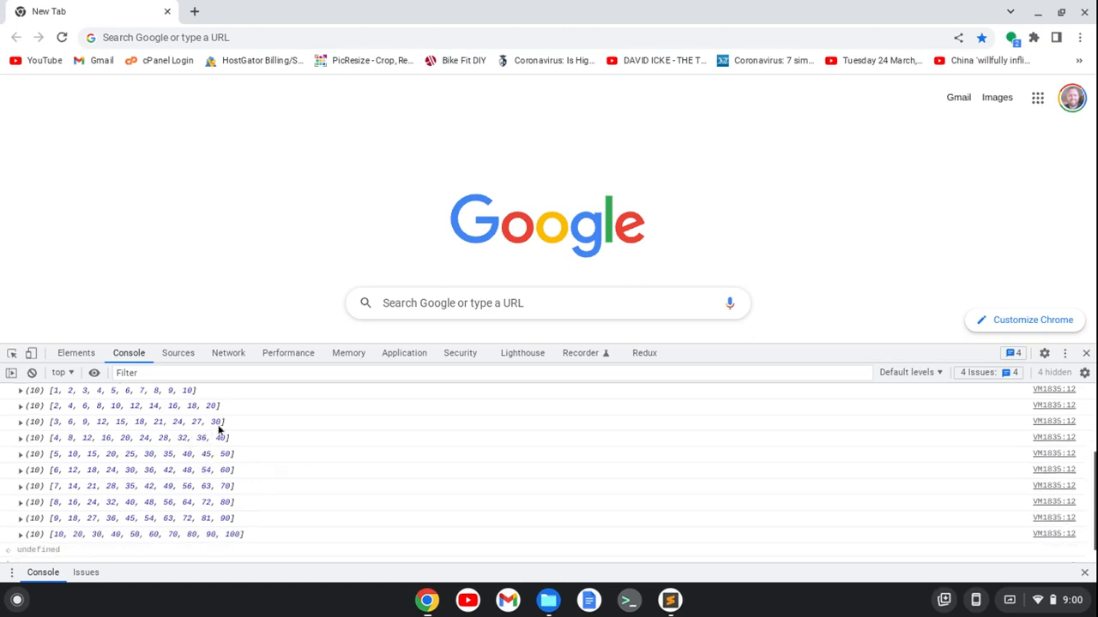
mouse_move(249, 425)
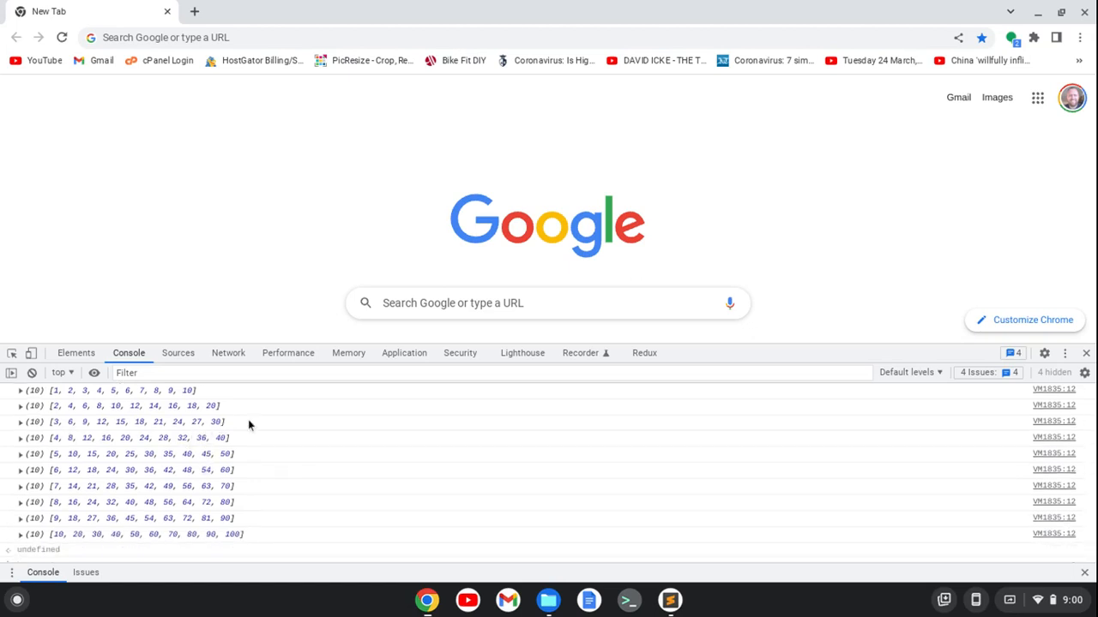
scroll(down, 3)
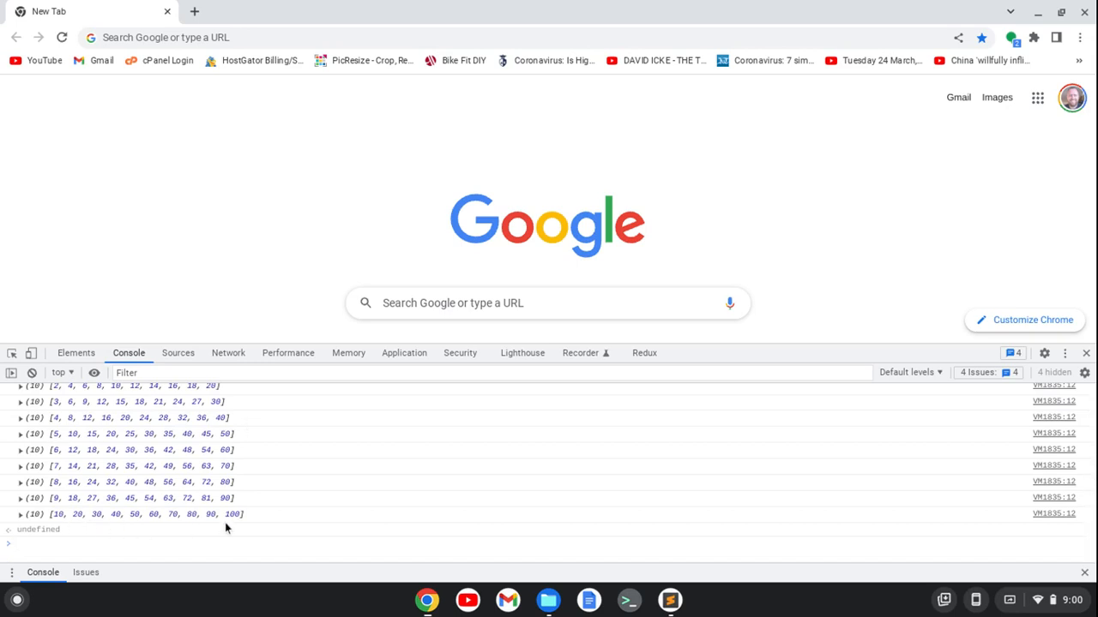
mouse_move(271, 518)
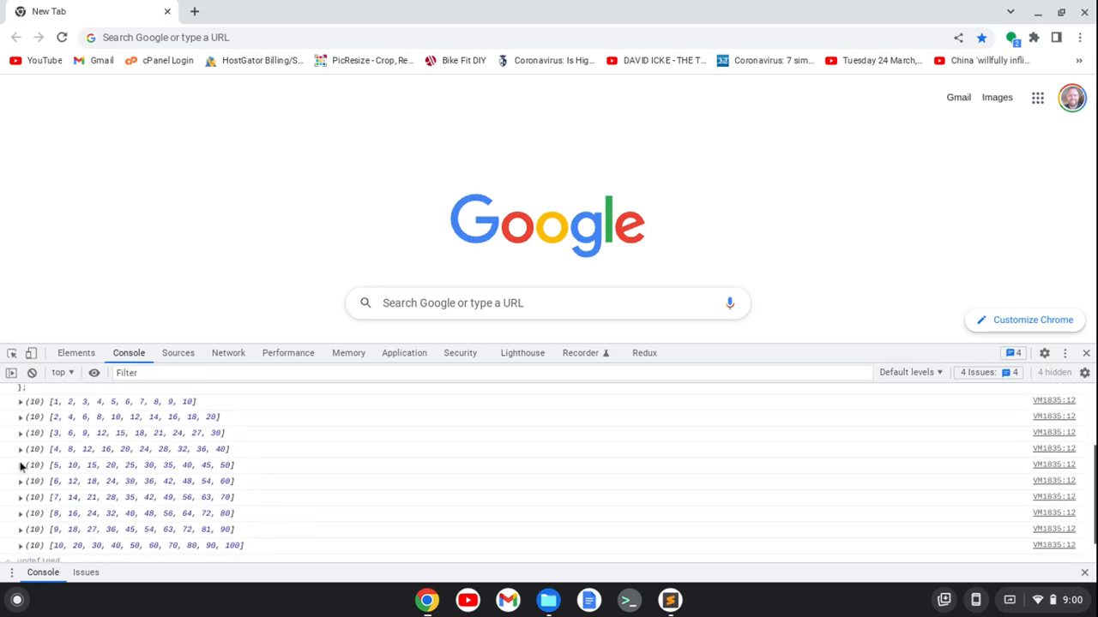
click(21, 401)
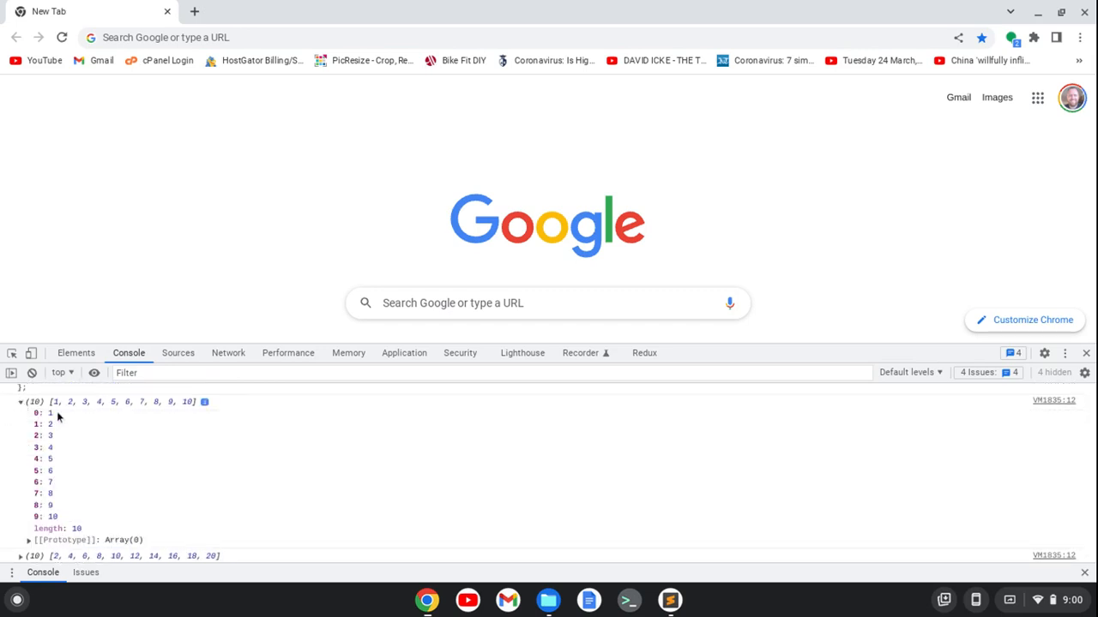
mouse_move(52, 425)
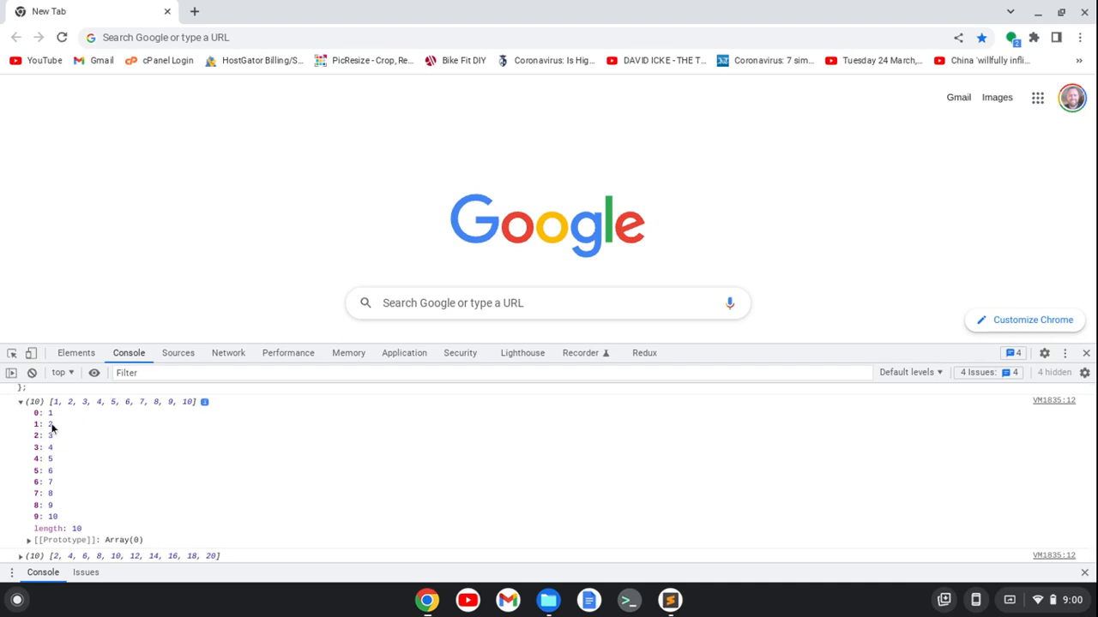